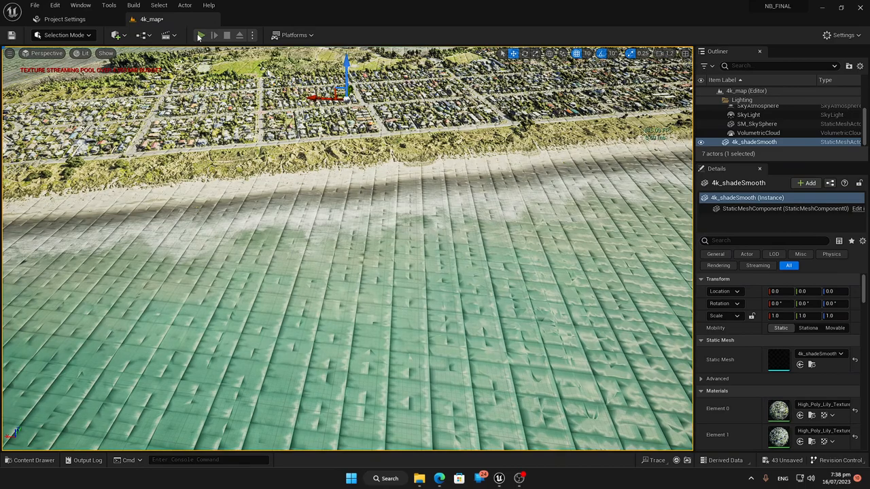
Delete the 4k_shadeSmooth mesh, leaving the six sky and lighting actors.
left_click(200, 35)
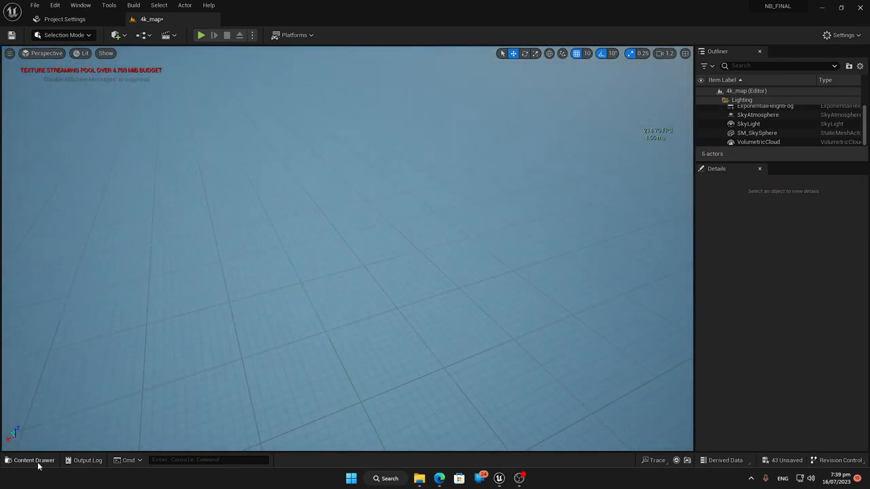
Add 4k_face from the Content Drawer and reset its location to the origin.
left_click(32, 460)
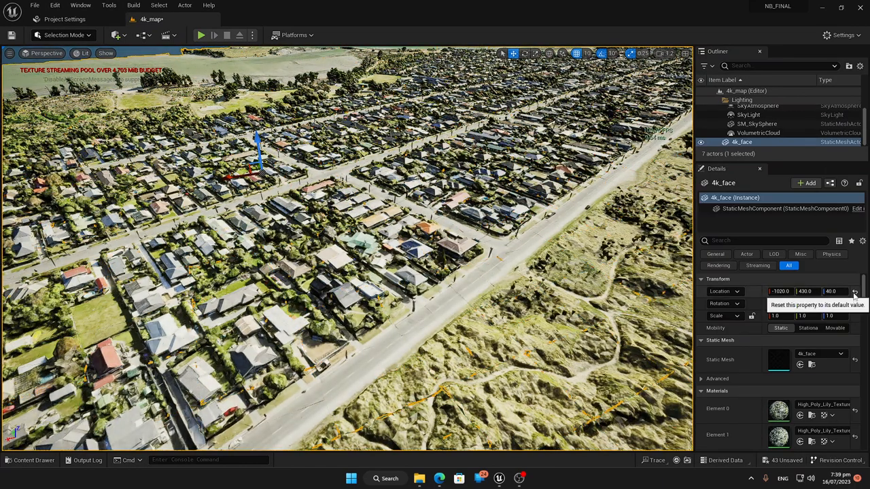
left_click(854, 291)
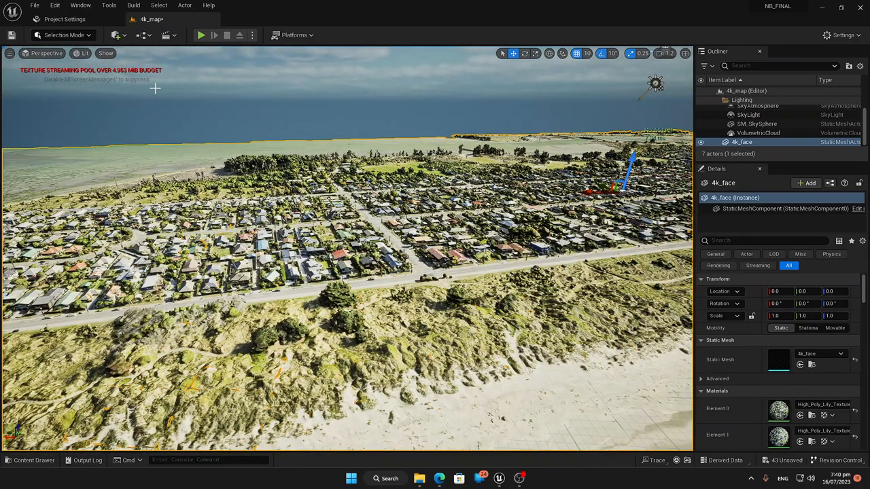
mouse_move(200, 35)
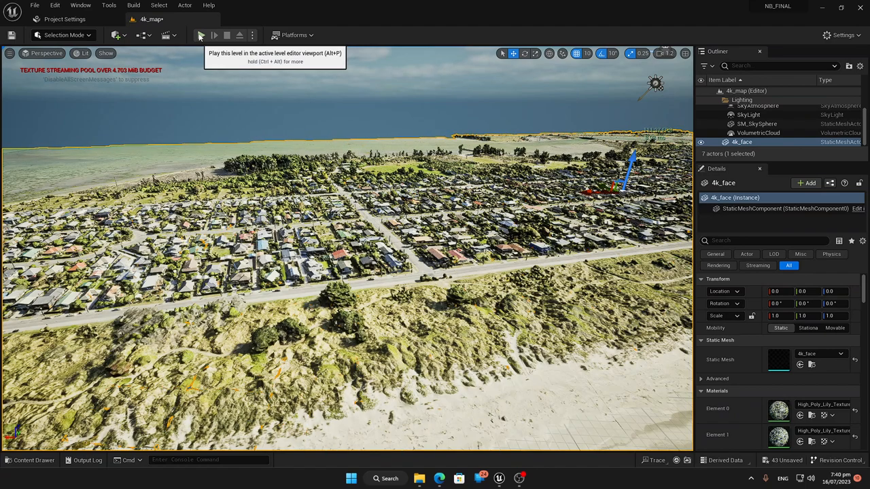
Play the level, fly over the town, stop, and switch the viewport to Unlit.
left_click(201, 35)
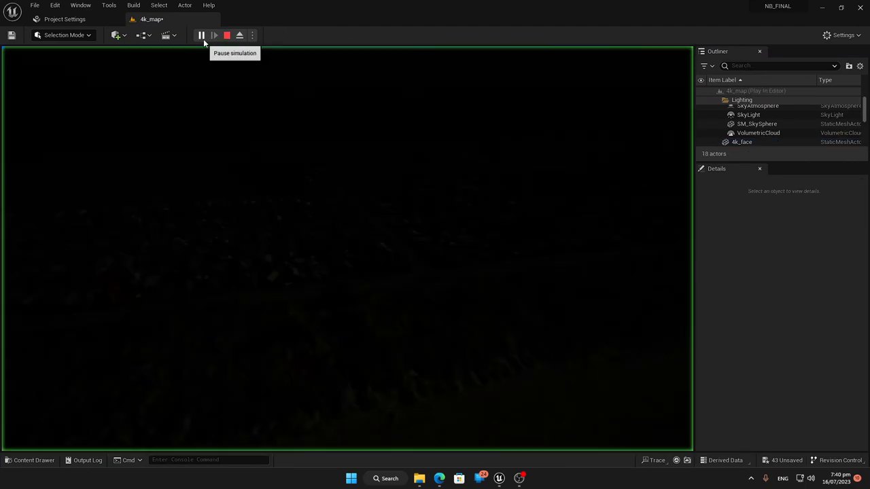
left_click(201, 35)
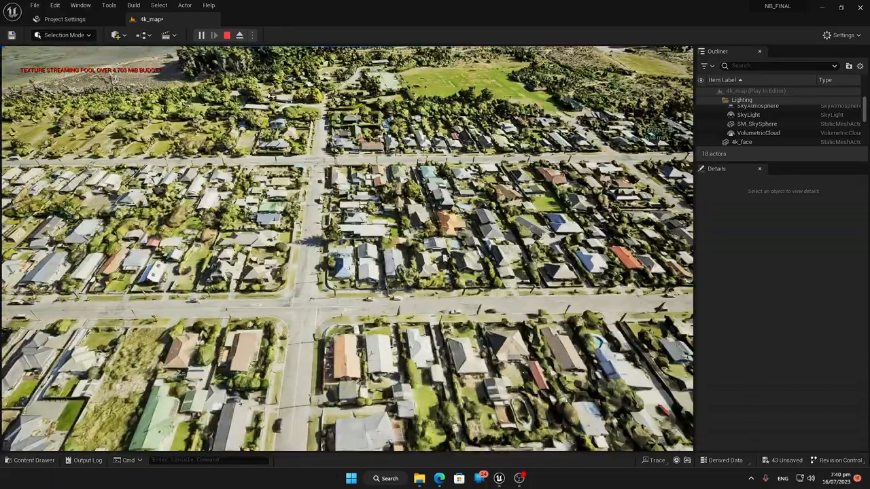
left_click(227, 35)
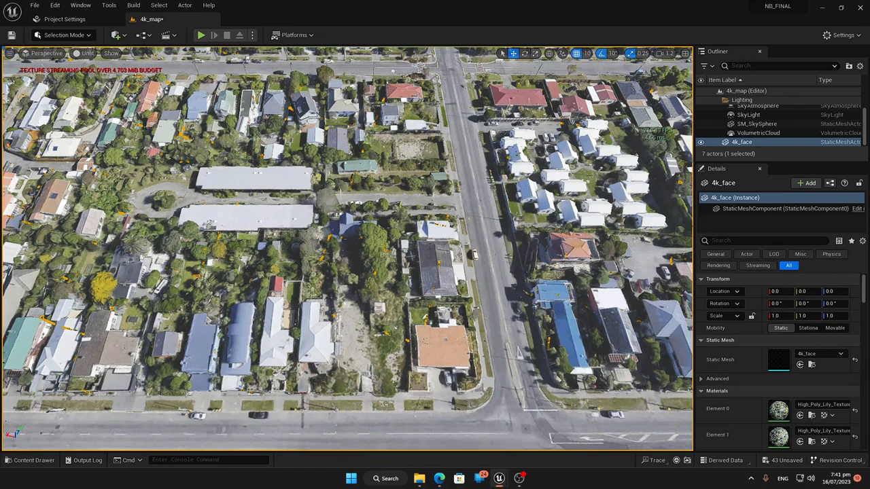
Replace 4k_face with 4k_shadeSmooth and set the viewport view mode to Lit.
left_click(33, 460)
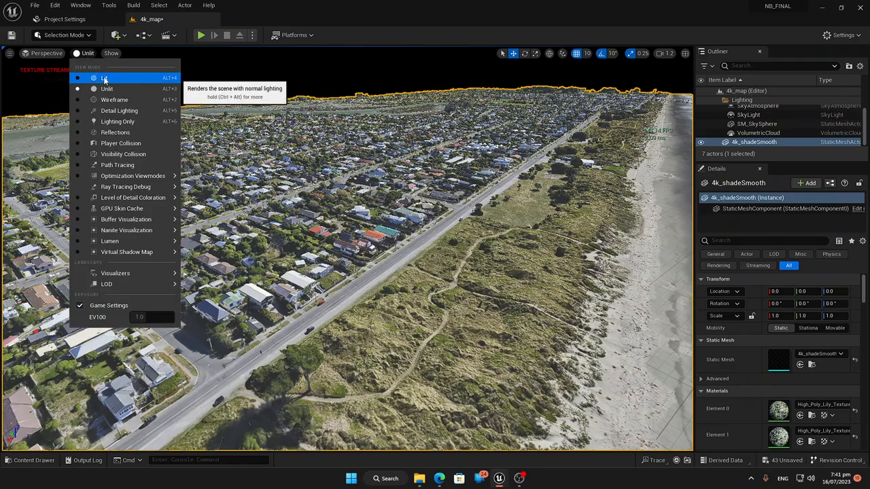
left_click(105, 77)
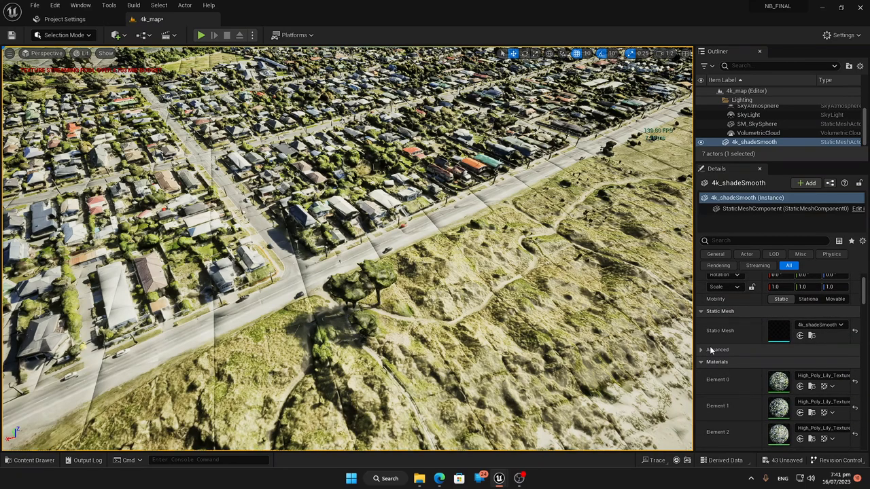
Filter the mesh Details to shadow settings with 'sh', then run a short play-test.
type("sha")
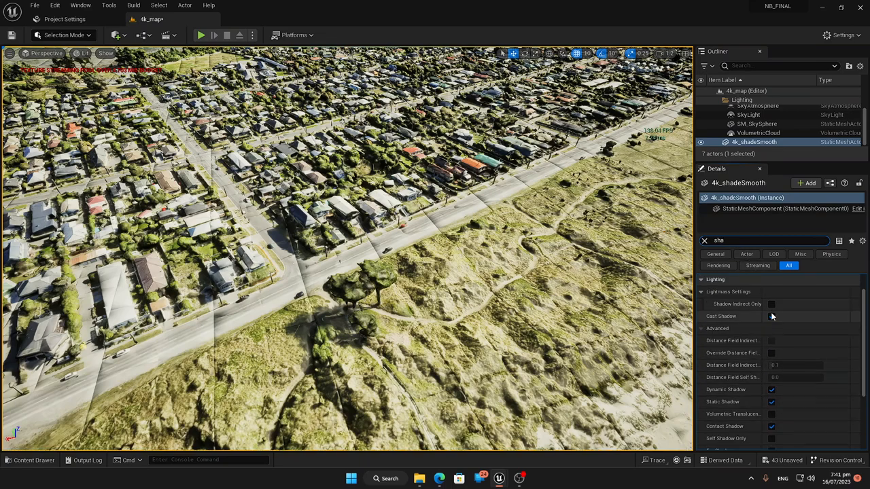
scroll("down", 3)
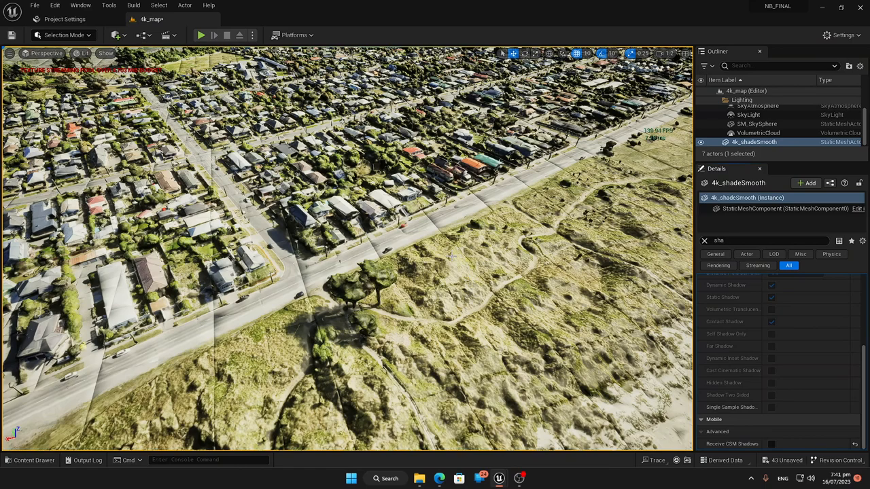
left_click(200, 34)
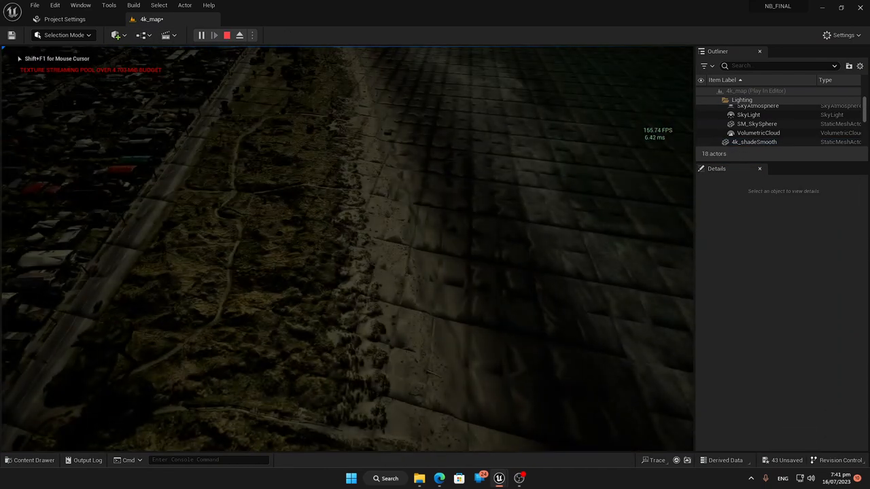
left_click(227, 35)
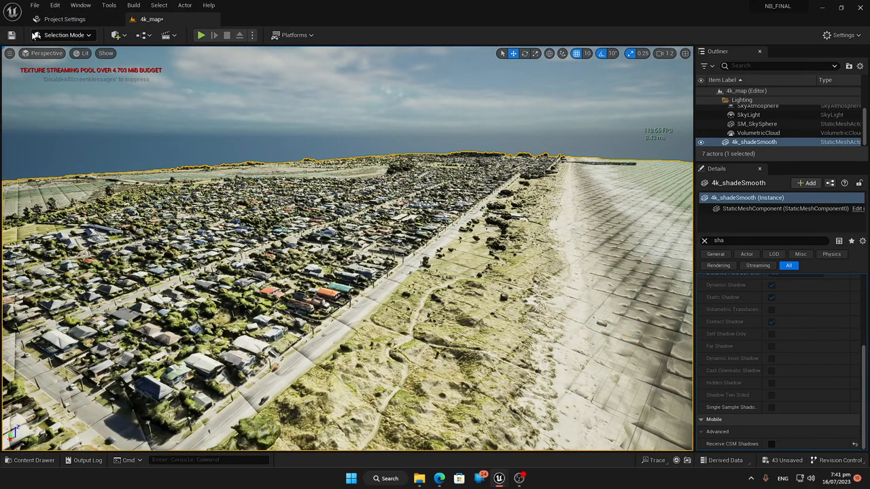
Run Build Lighting Only, then set the viewport view mode to Unlit.
left_click(133, 6)
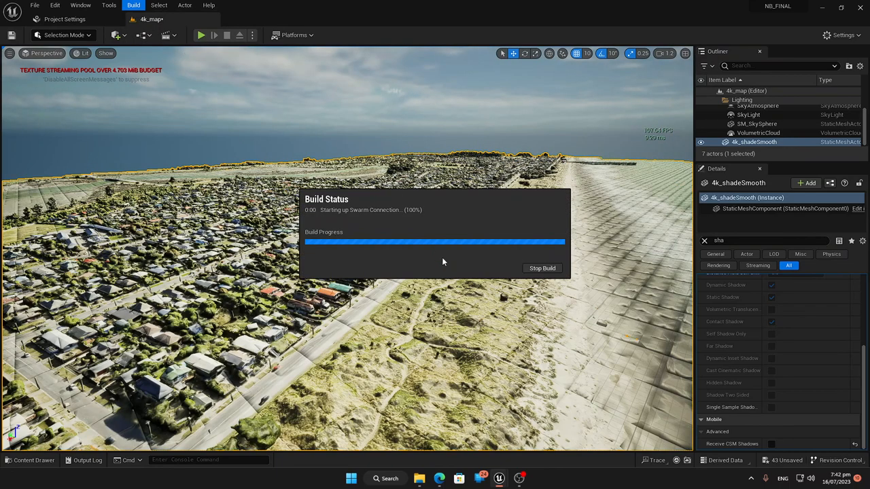
mouse_move(359, 285)
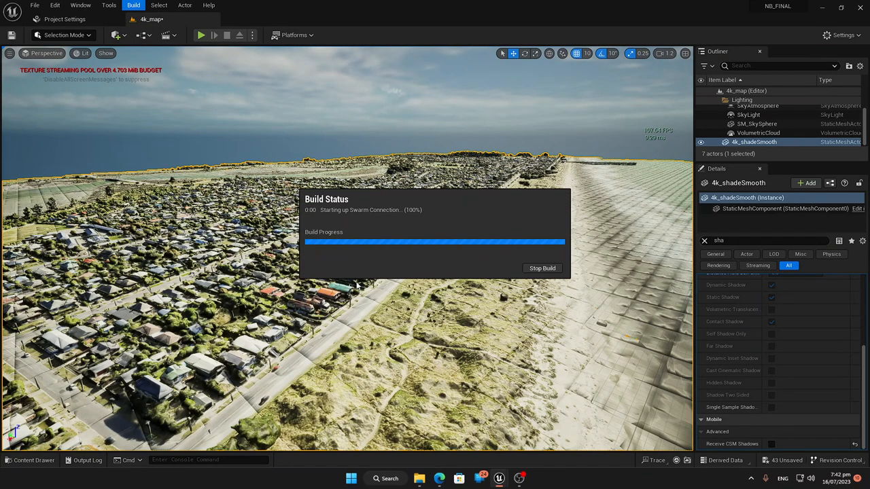
mouse_move(413, 331)
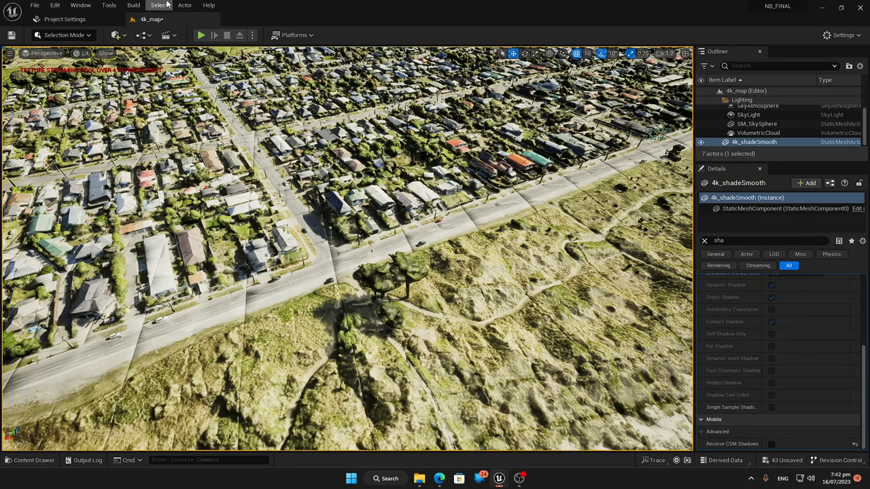
left_click(201, 35)
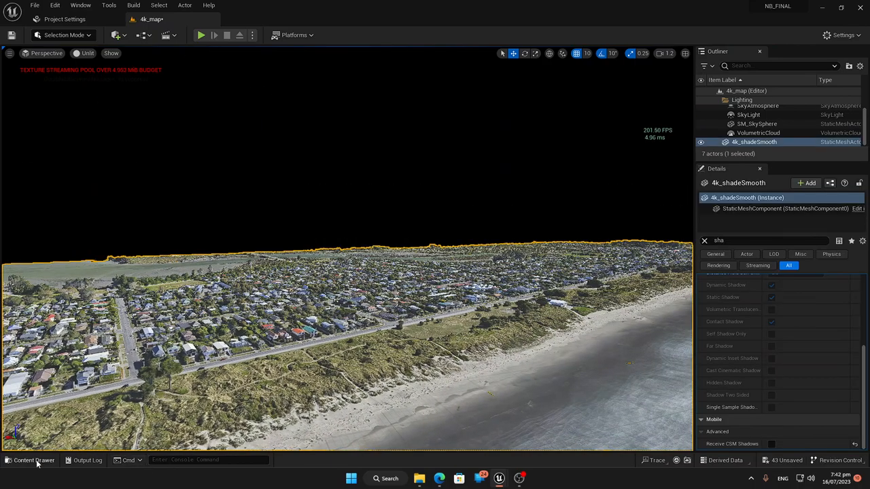
Make High_Poly_Lily_Texture_Mat1 unlit, wire texture RGB into Emissive Color, and save.
left_click(32, 460)
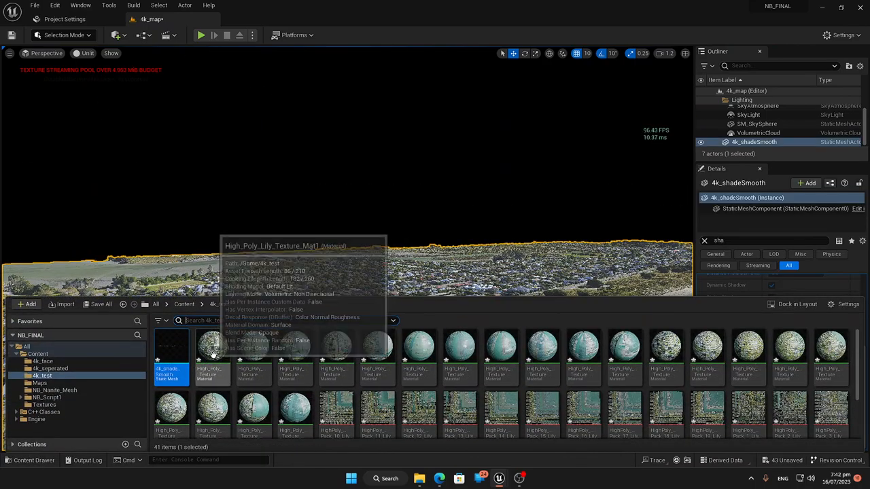
double_click(213, 348)
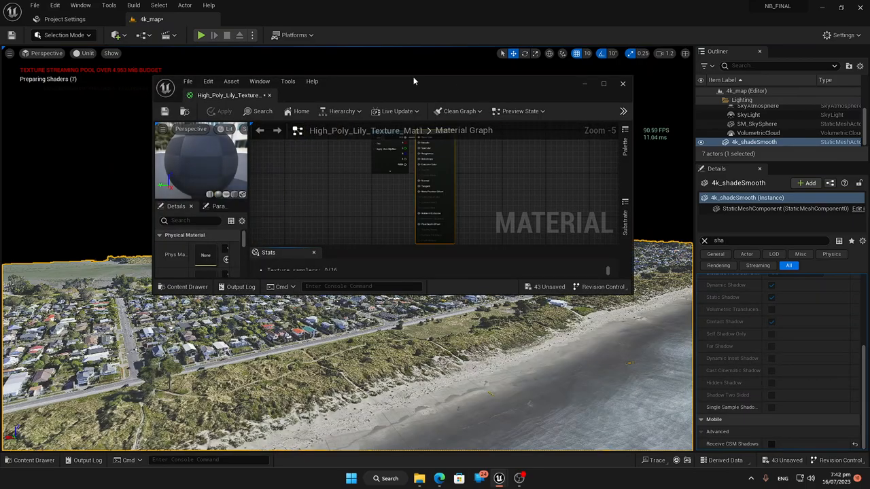
left_click(603, 83)
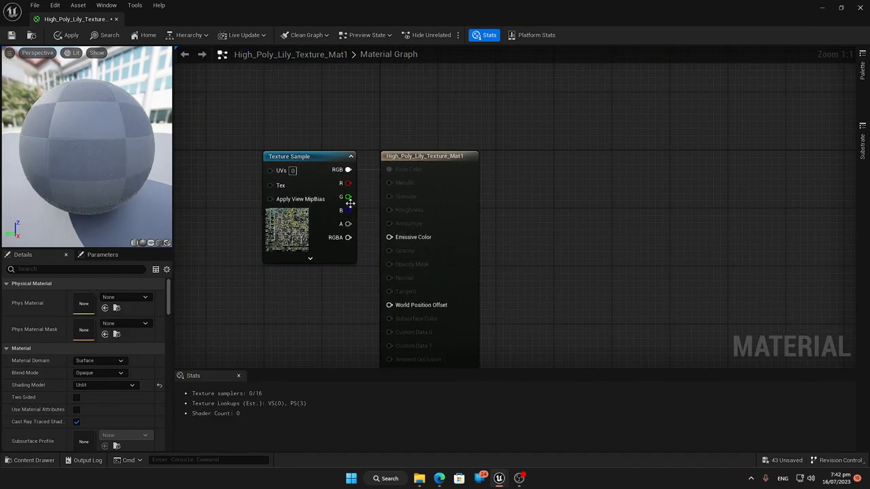
left_click_drag(348, 170, 390, 169)
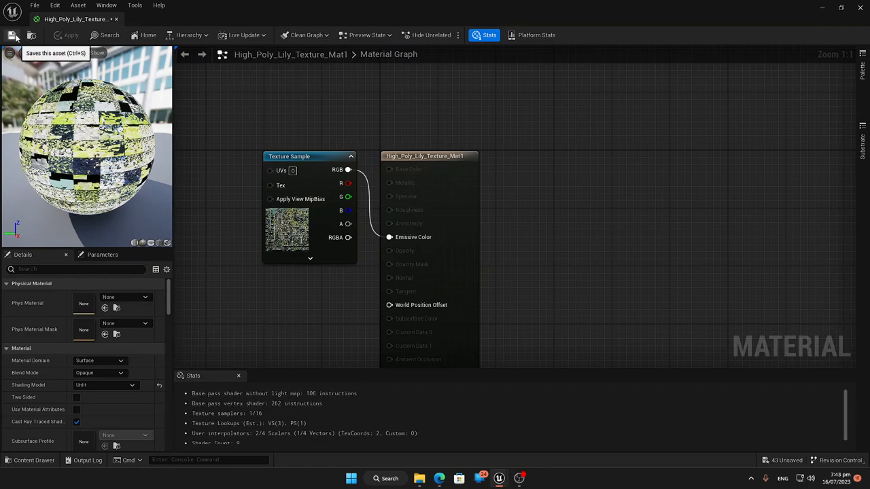
left_click(151, 19)
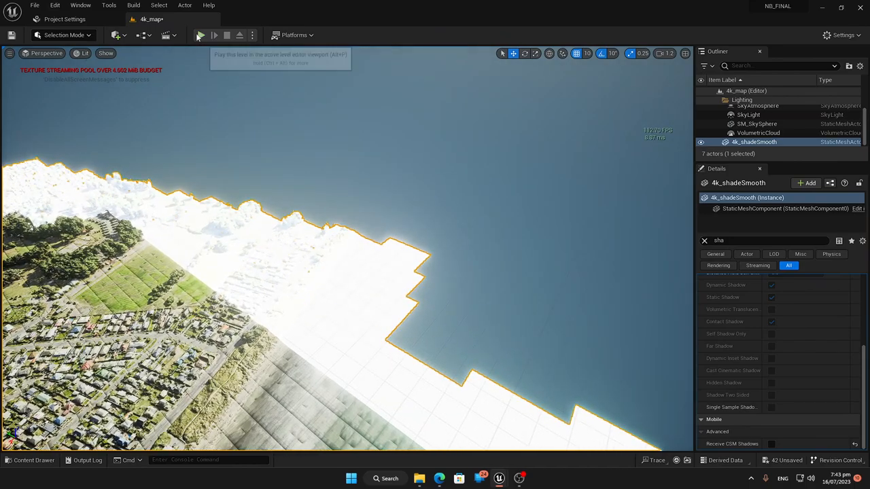
Start a Play session to view the glowing lily material among the town.
left_click(200, 34)
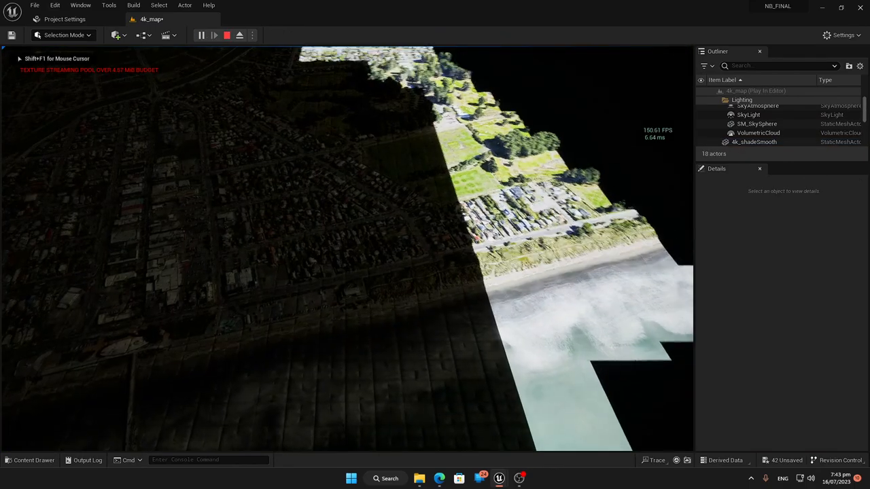